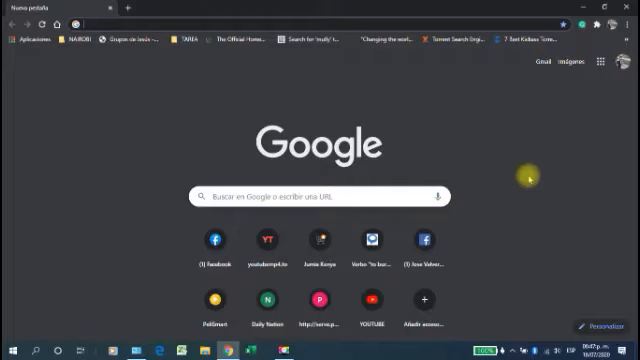
Search Google for 'tangaza university college' from the new tab page
left_click(320, 196)
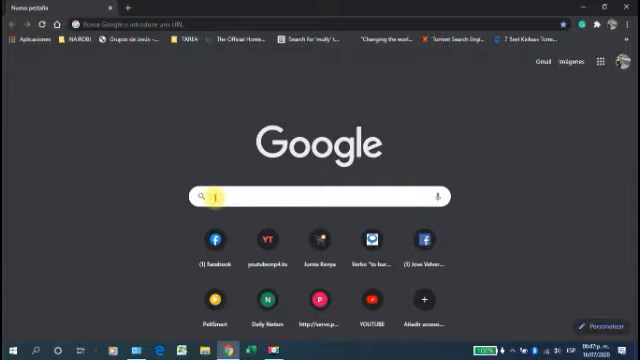
type("tangaza university college")
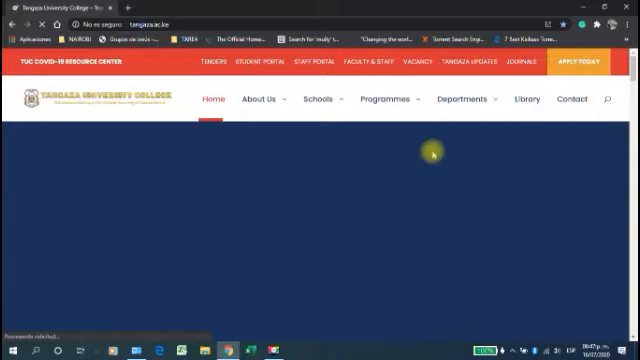
Scroll the Tangaza homepage toward the eLearning/Moodle link
scroll("down", 3)
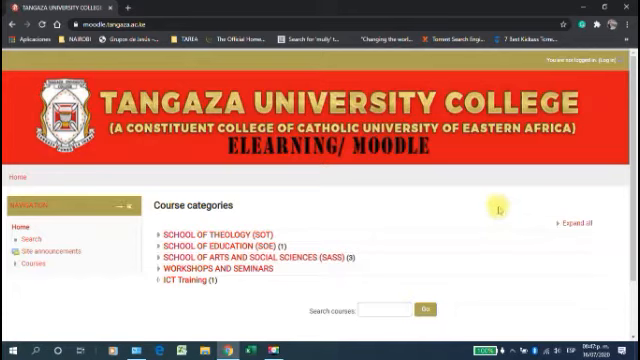
Log in to the Moodle site using the saved username and its password
left_click(180, 292)
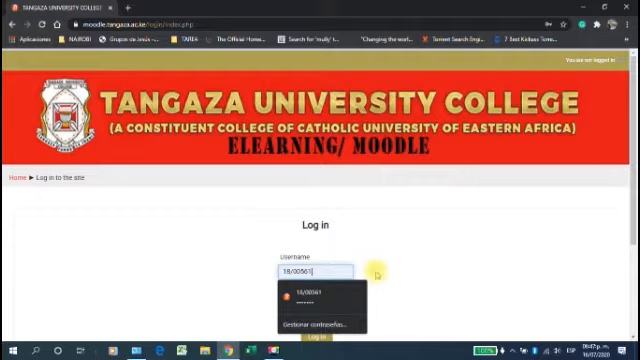
left_click(320, 296)
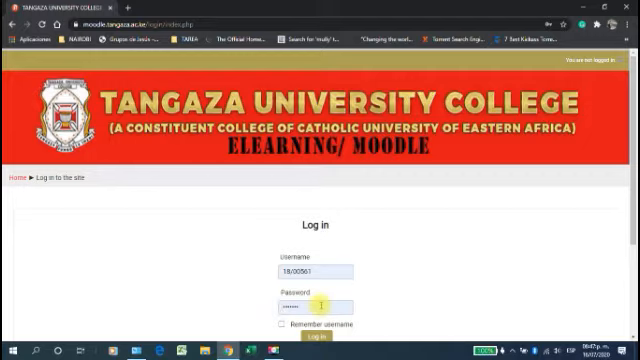
left_click(318, 336)
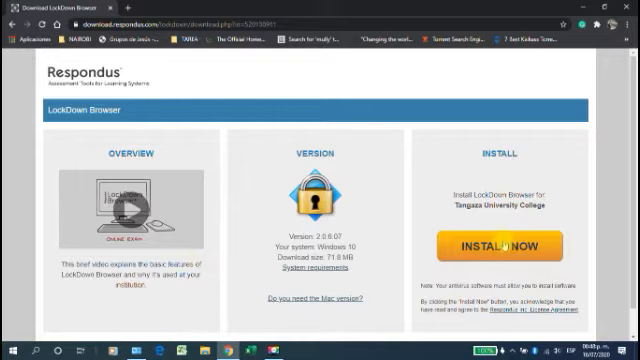
Download the LockDown Browser installer via Install Now on the Respondus page
left_click(506, 244)
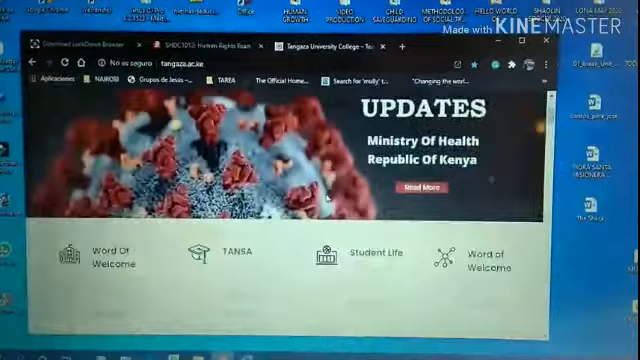
Scroll the Tangaza site toward the eLearning course containing Respondus Training
scroll("down", 3)
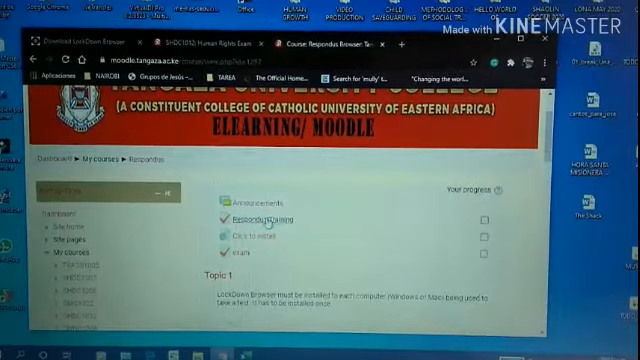
Launch the Respondus Training quiz in LockDown Browser and allow the site to open it
left_click(264, 220)
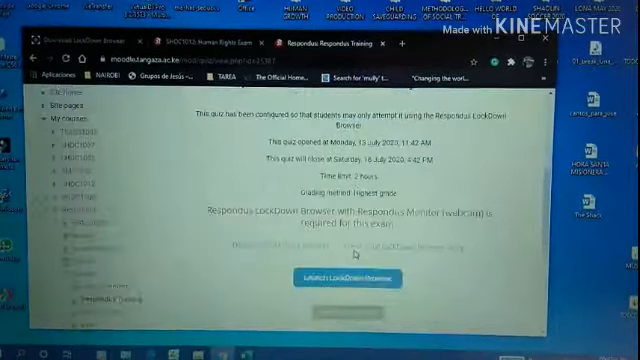
scroll("down", 3)
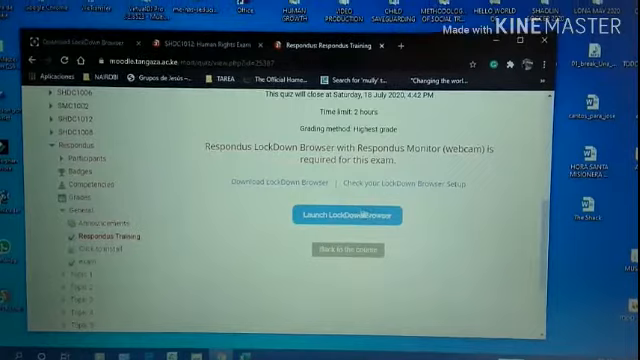
left_click(348, 212)
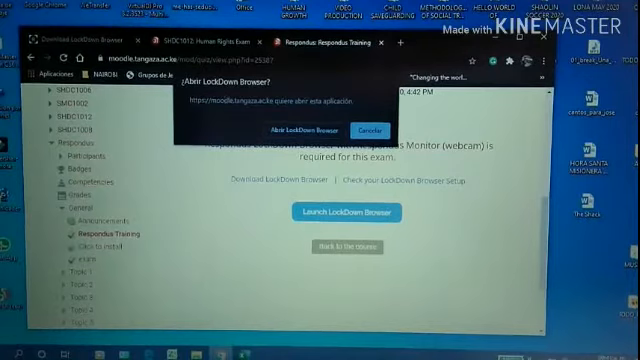
left_click(292, 130)
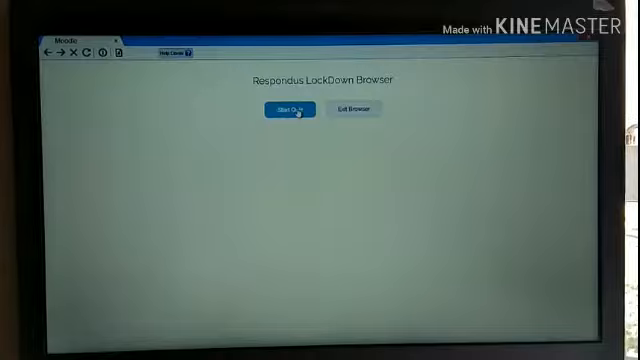
Start the training quiz so the LockDown Browser webcam checks begin
left_click(292, 108)
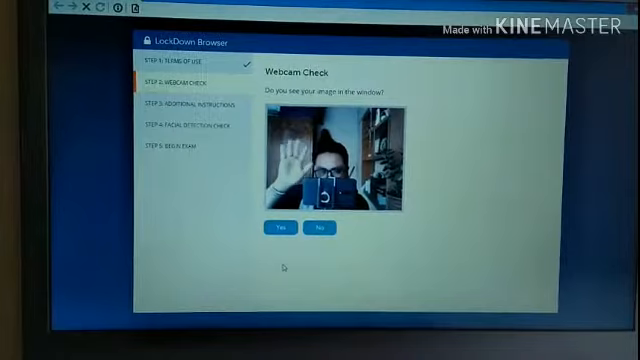
Confirm the webcam image, record the five-second test video and accept it
left_click(280, 228)
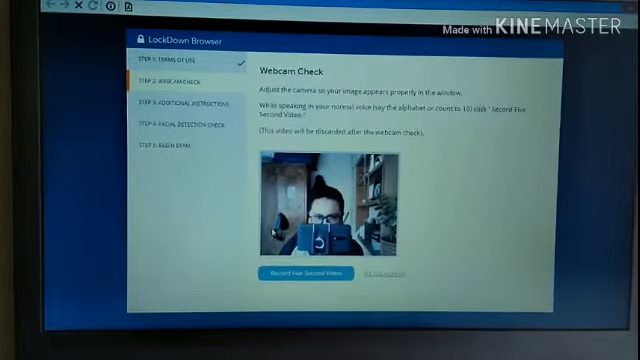
left_click(308, 274)
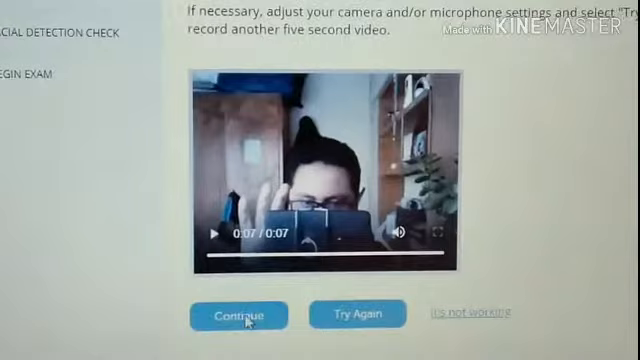
left_click(238, 316)
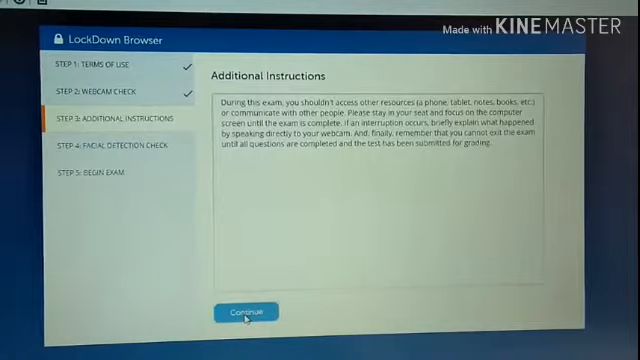
Acknowledge the additional instructions and continue past the successful facial detection
left_click(244, 312)
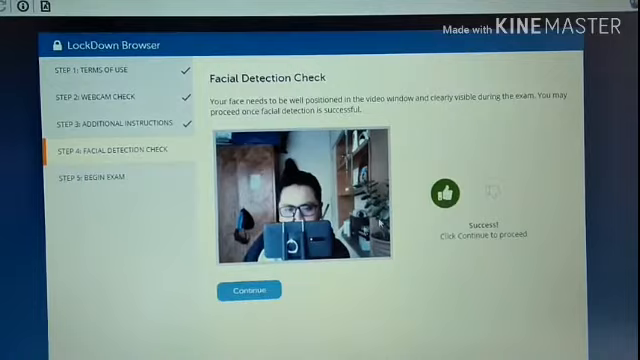
left_click(248, 290)
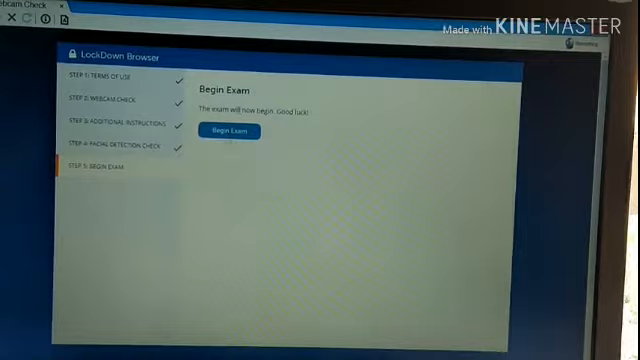
left_click(228, 132)
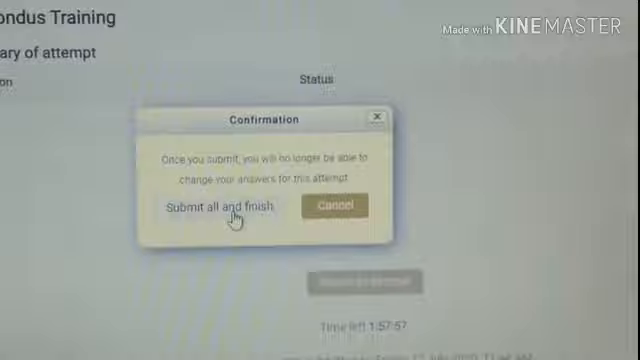
Submit all and finish the Respondus Training quiz attempt
left_click(216, 210)
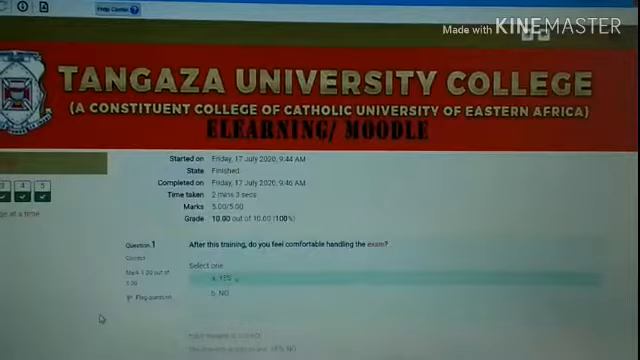
scroll("down", 3)
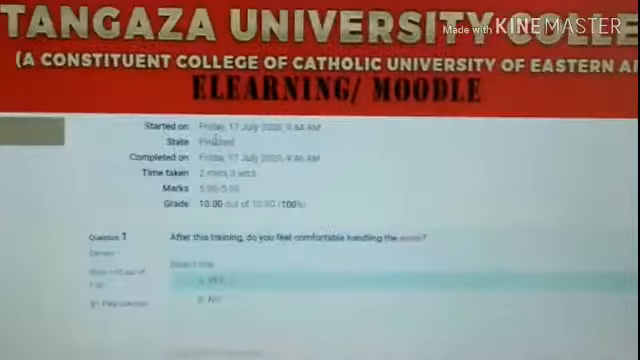
scroll("down", 3)
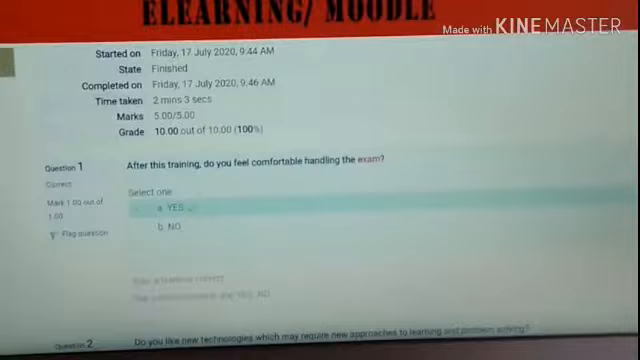